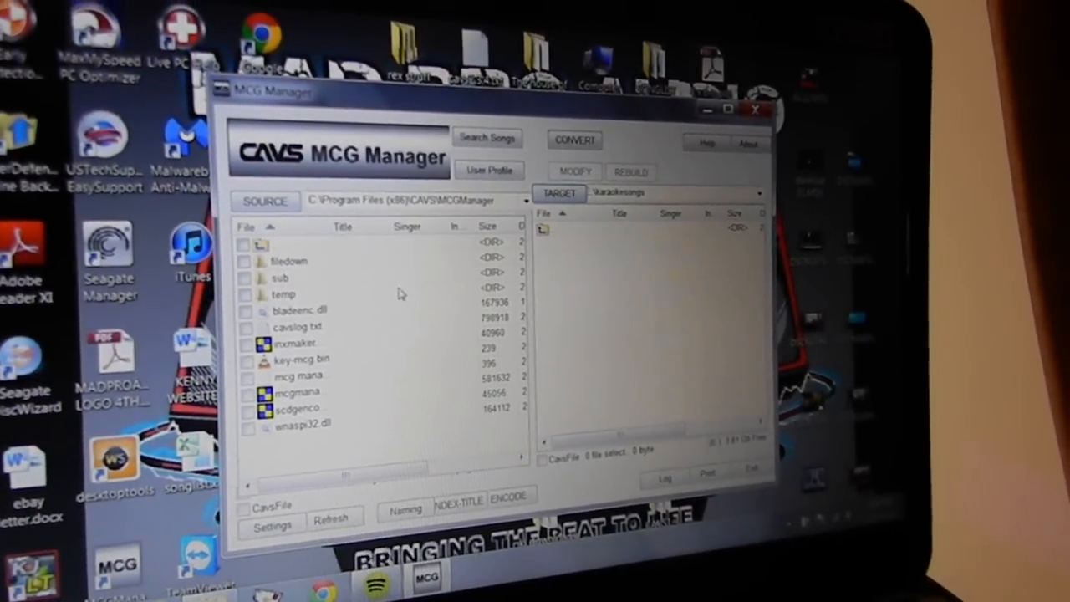
Set the audio CD in BD-ROM Drive (D:) as the source directory.
click(264, 200)
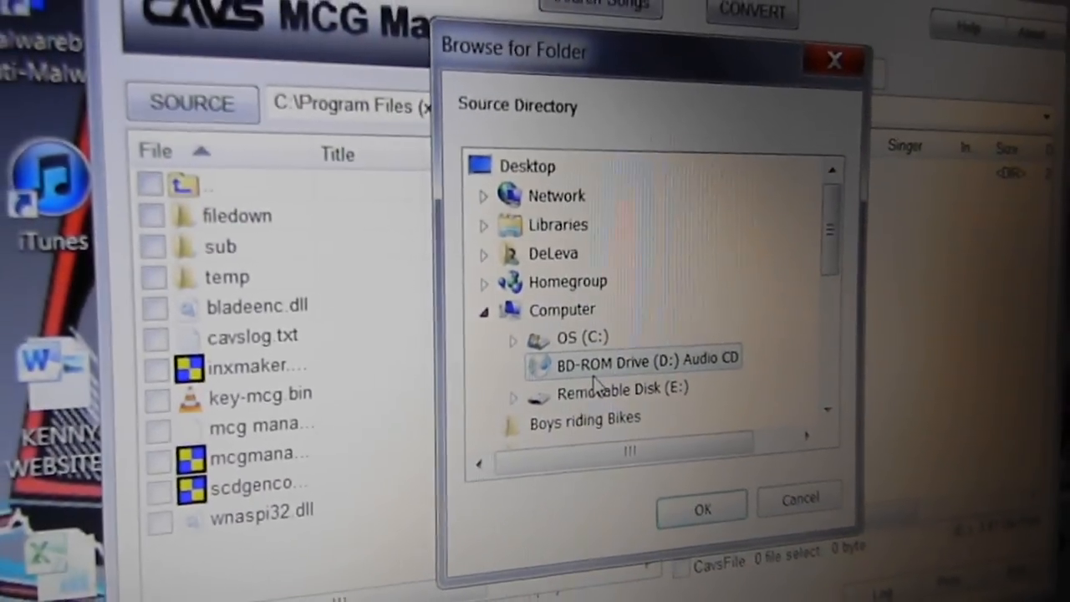
click(701, 508)
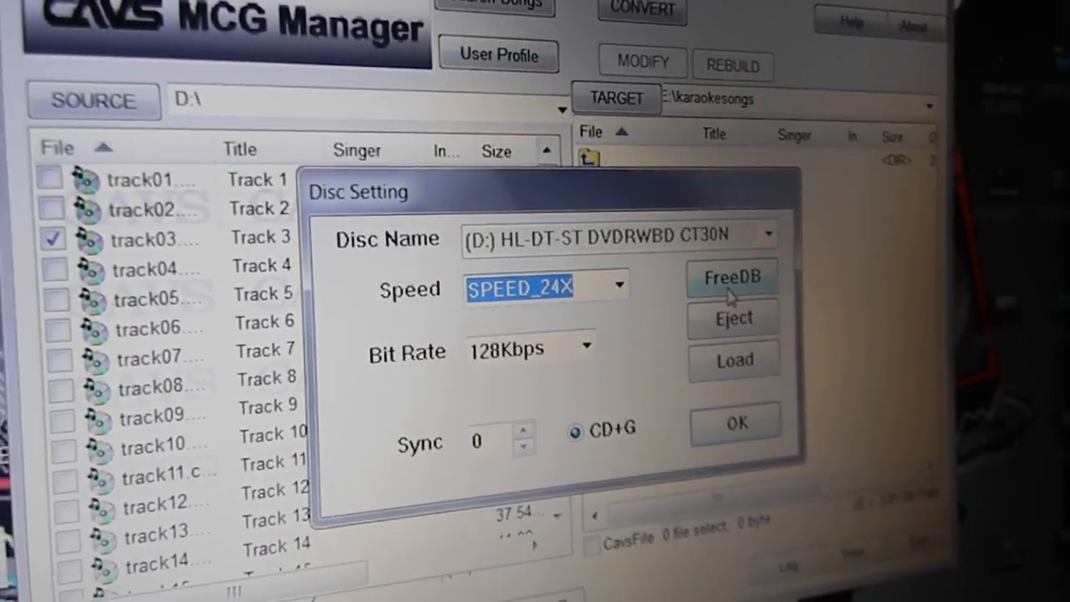
Query FreeDB for the disc's track titles, keeping SPEED_24X, 128Kbps and CD+G.
click(735, 422)
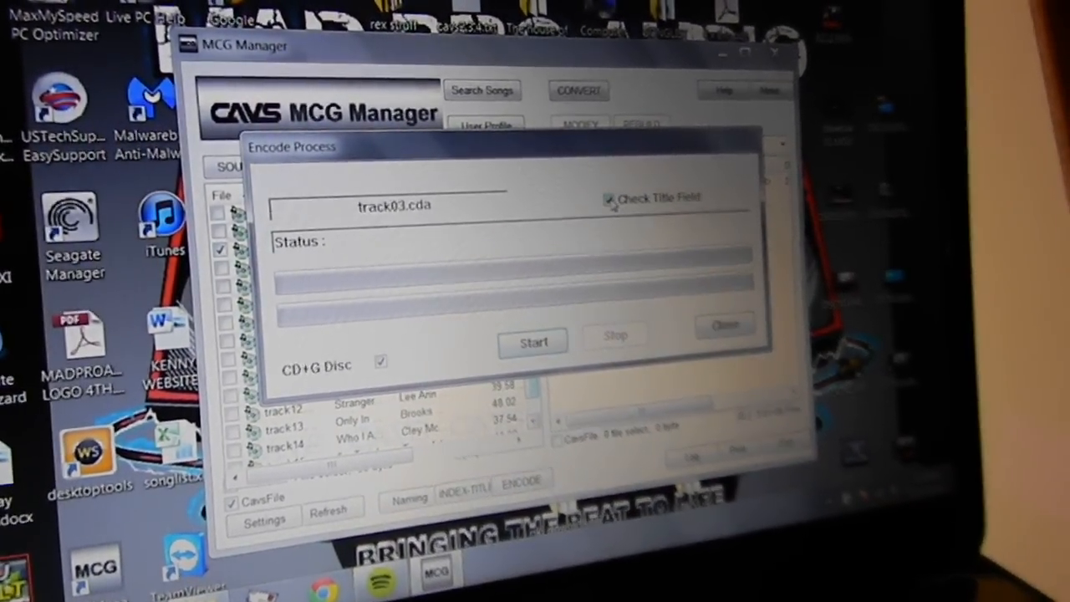
Begin the Encode Process for track03.cda with CD+G Disc ticked.
click(532, 341)
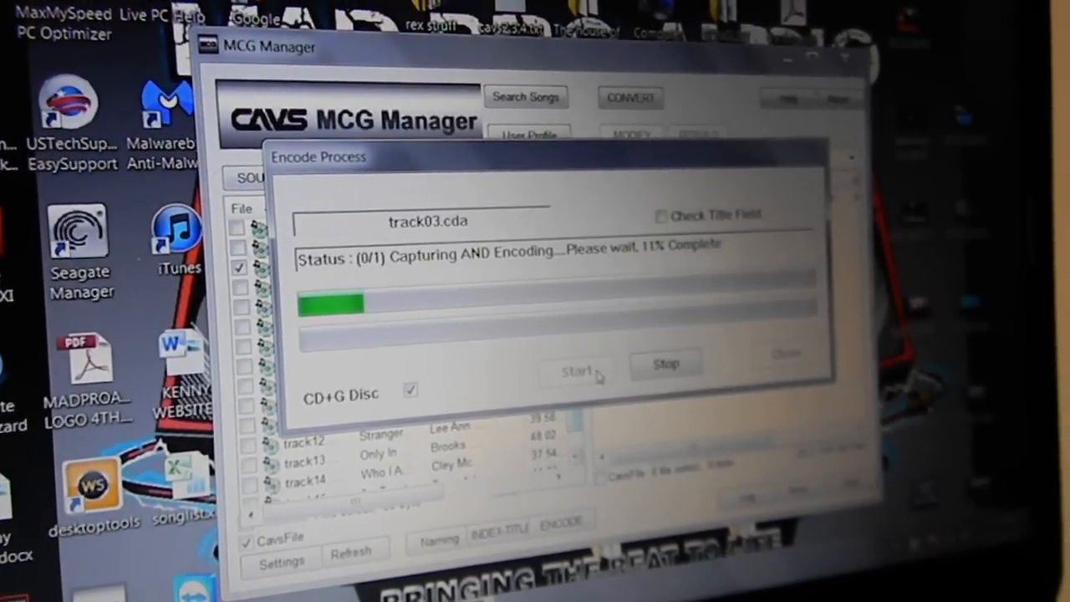